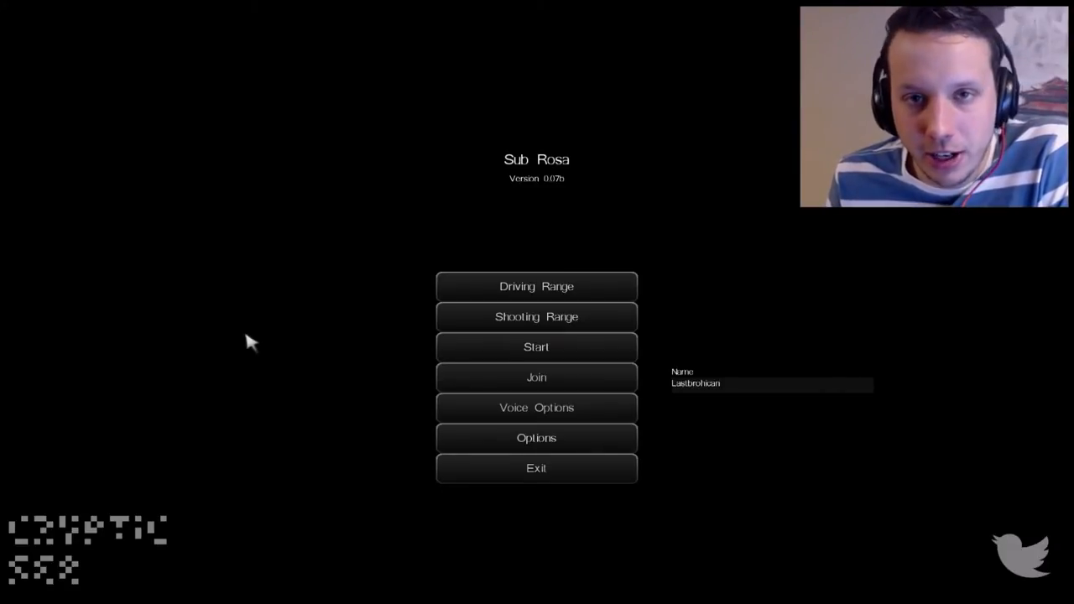
mouse_move(134, 574)
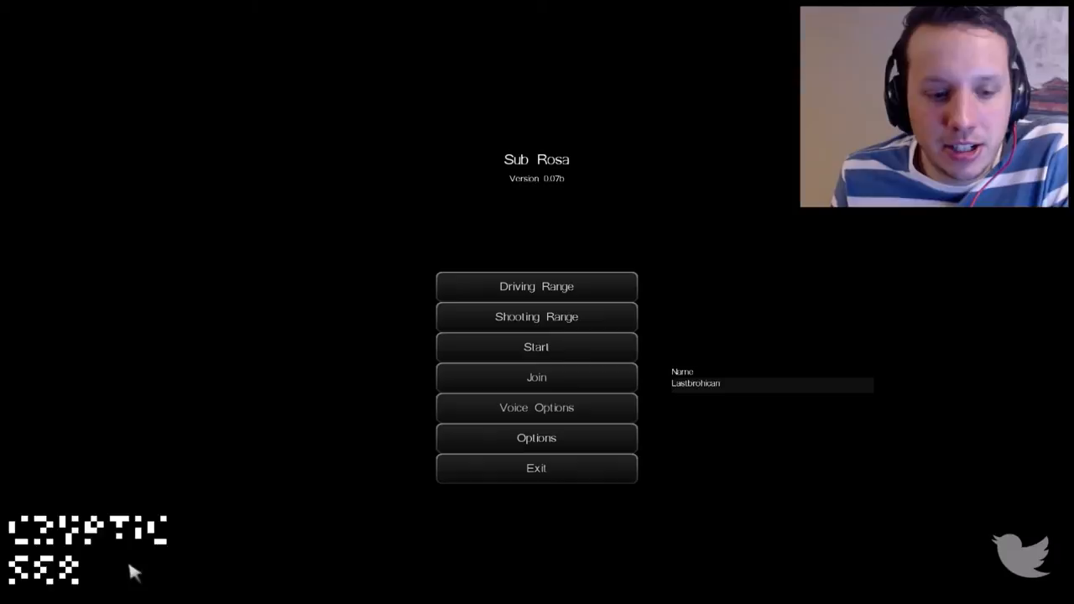
mouse_move(166, 553)
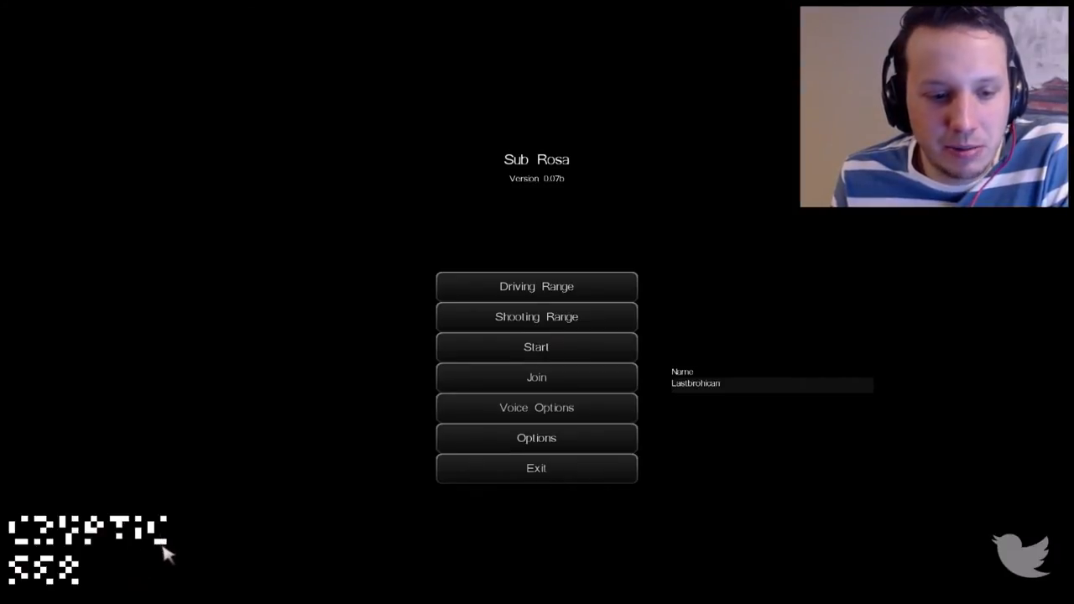
mouse_move(318, 547)
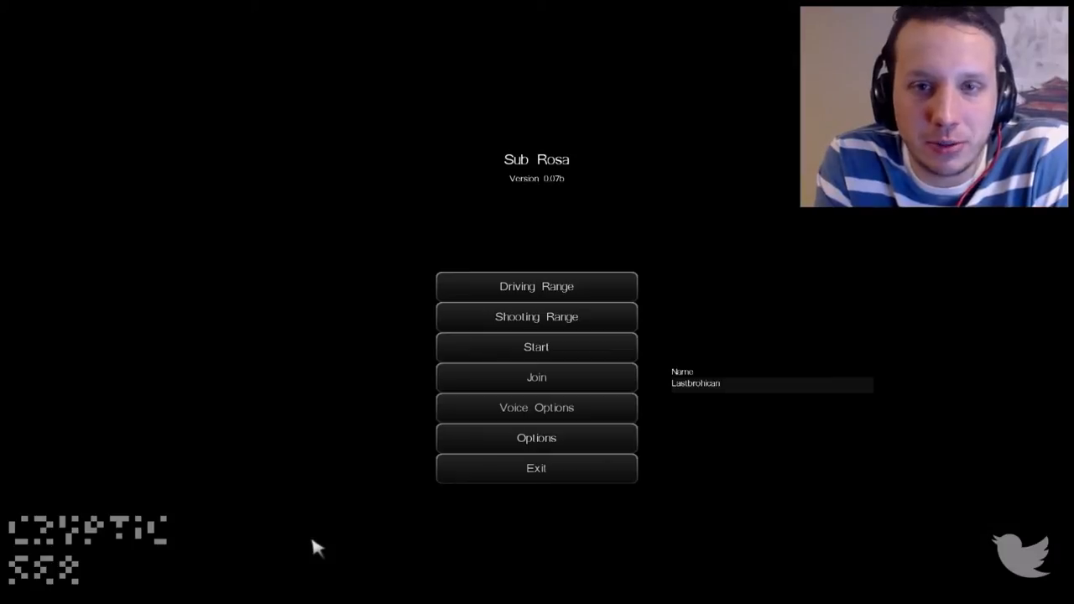
Step: Start the driving range and accelerate the car down the road past the tall building
left_click(537, 285)
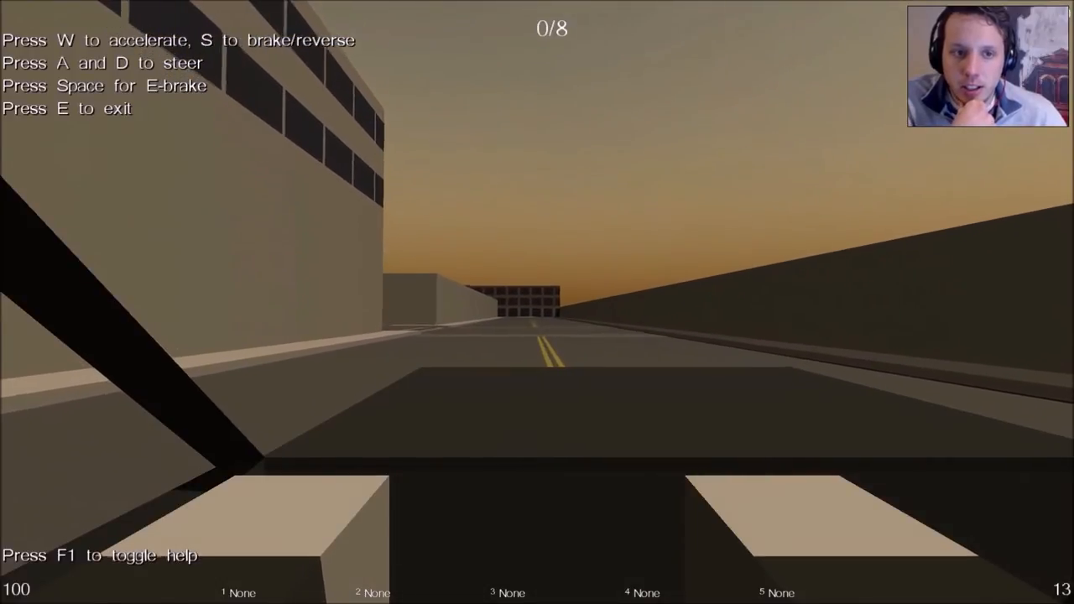
key("w")
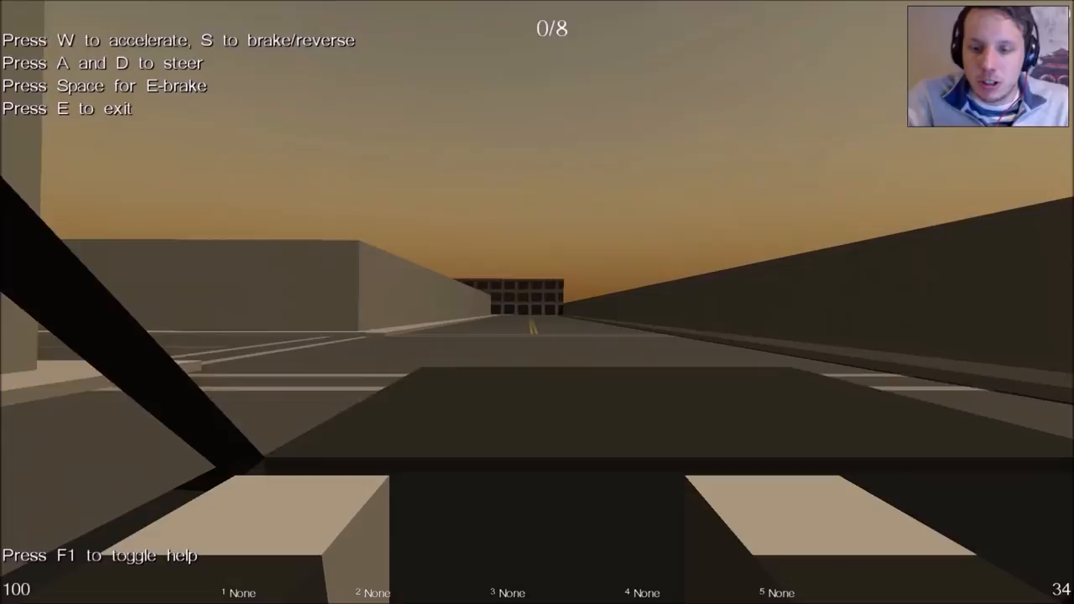
key("w")
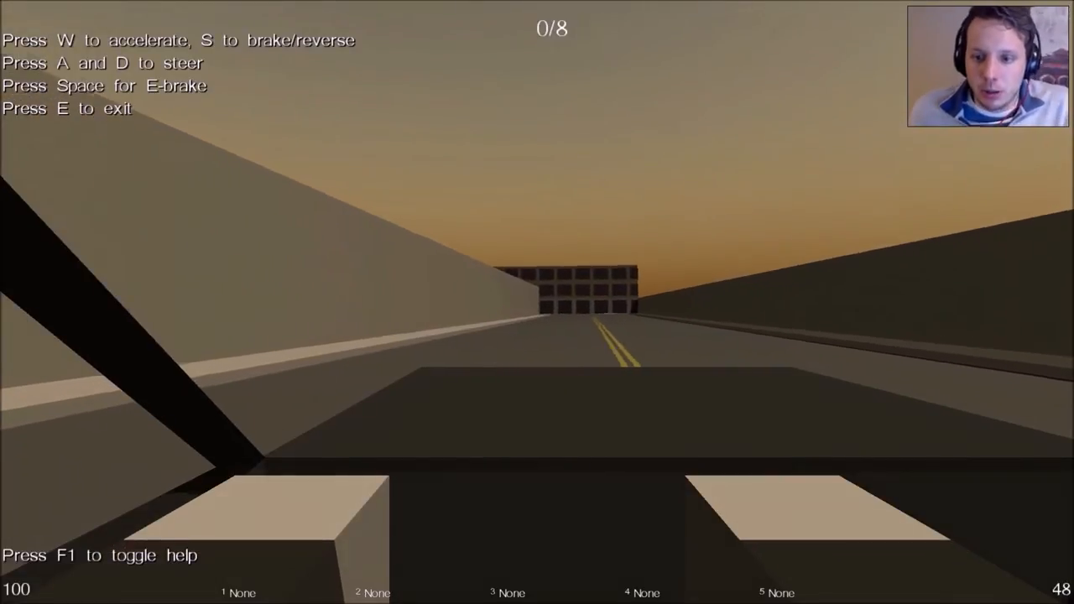
key("w")
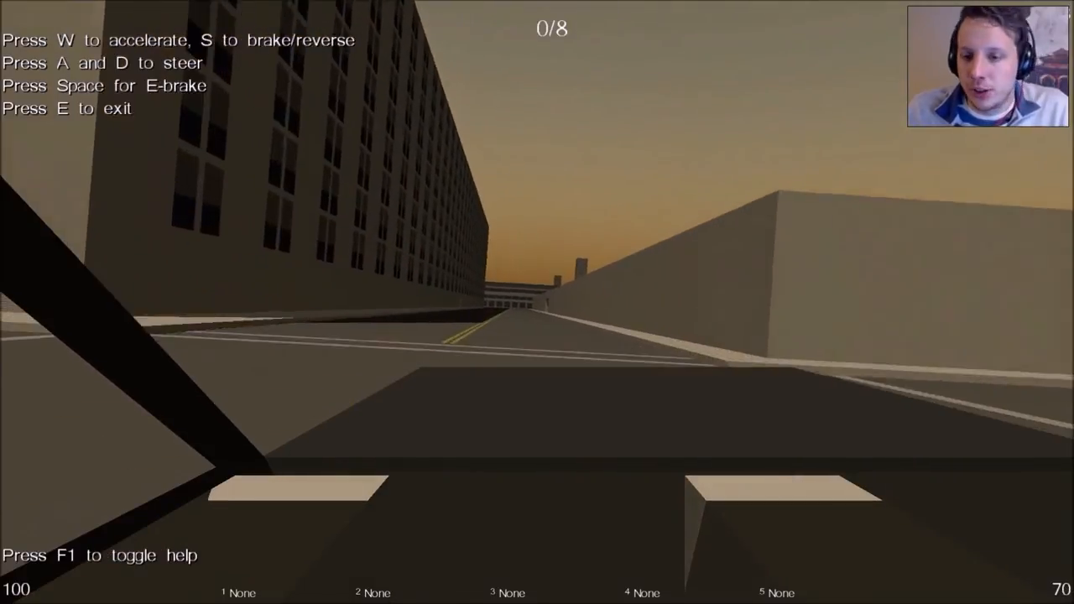
key("w")
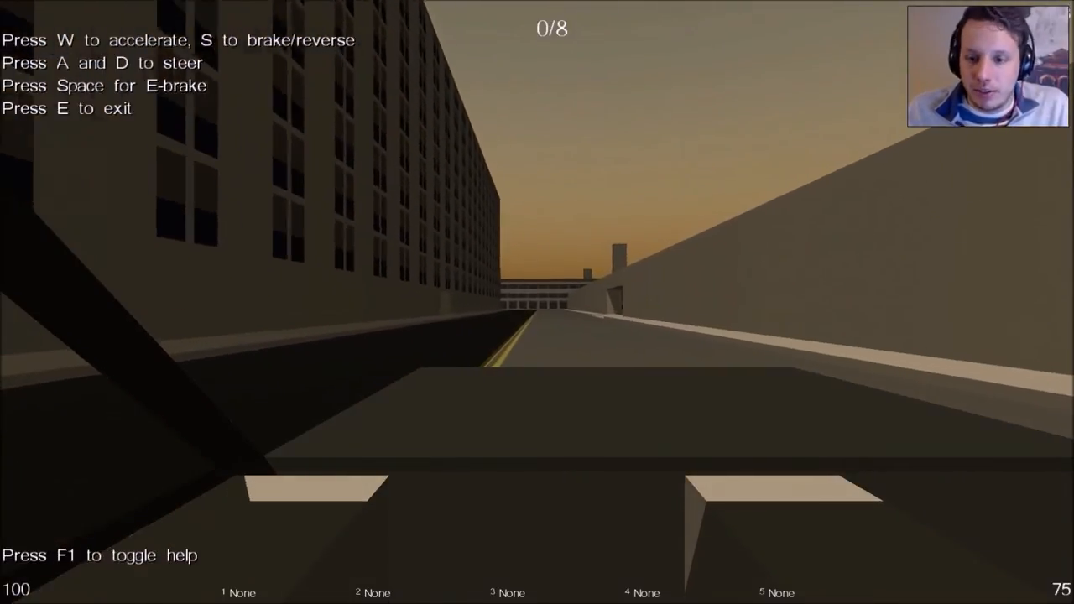
key("w")
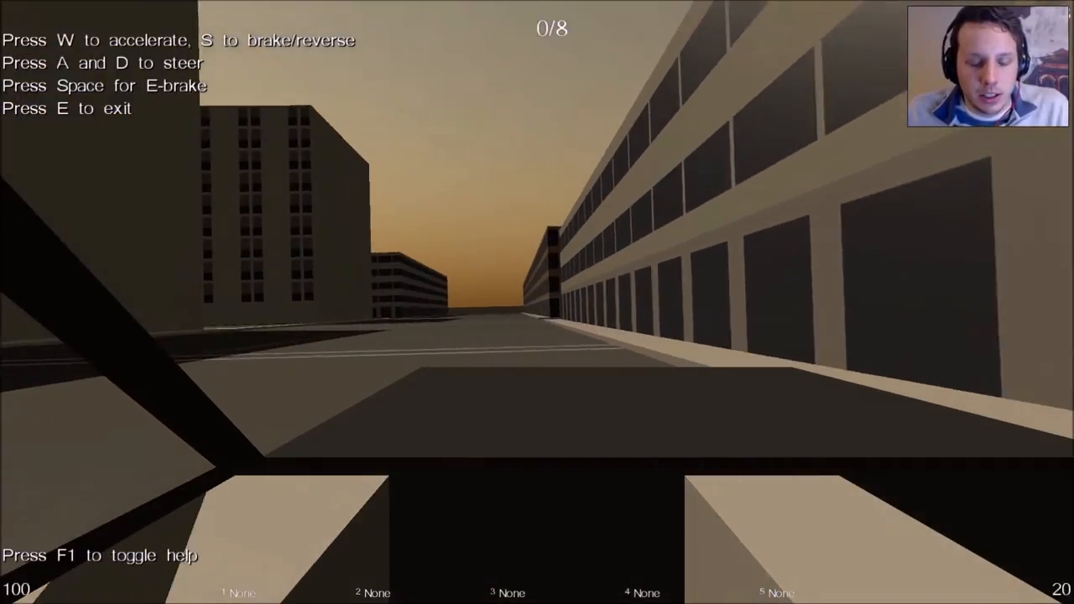
Step: Drive between the buildings, turn onto the next road and continue down the city street
key("w")
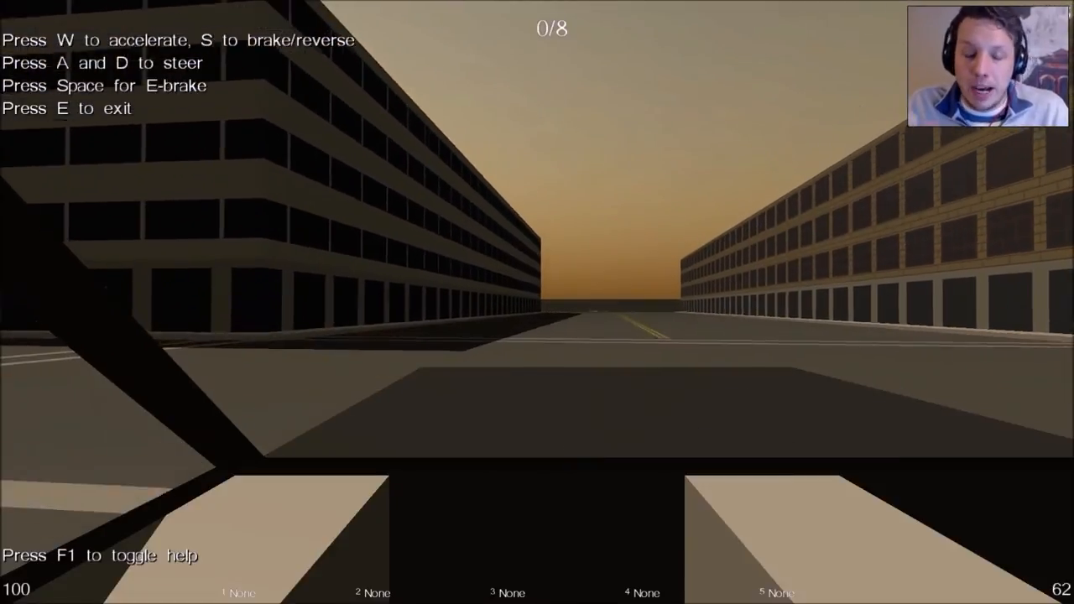
key("w")
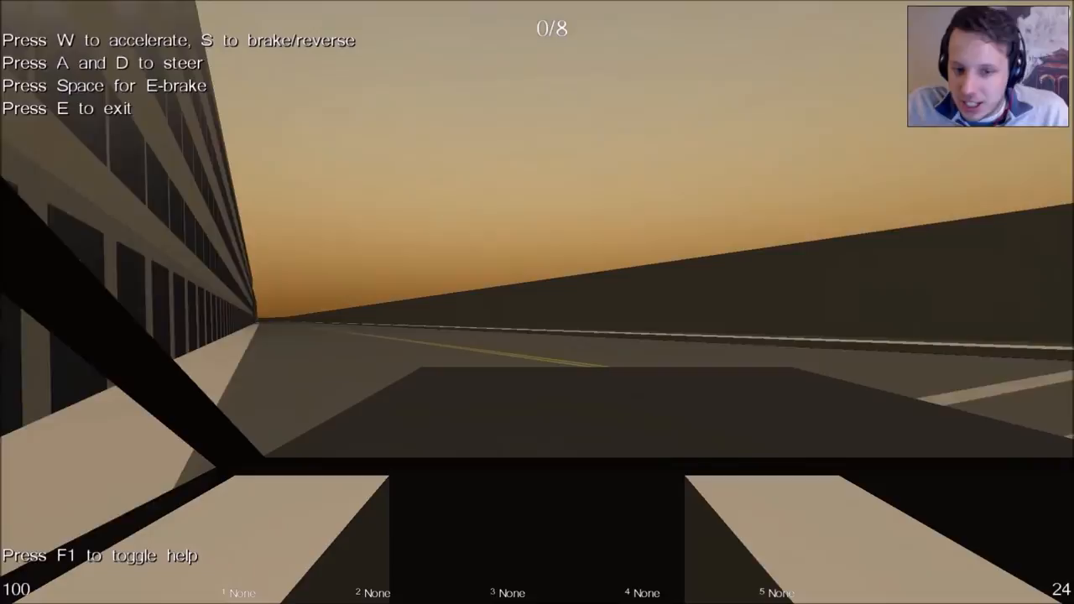
key("w")
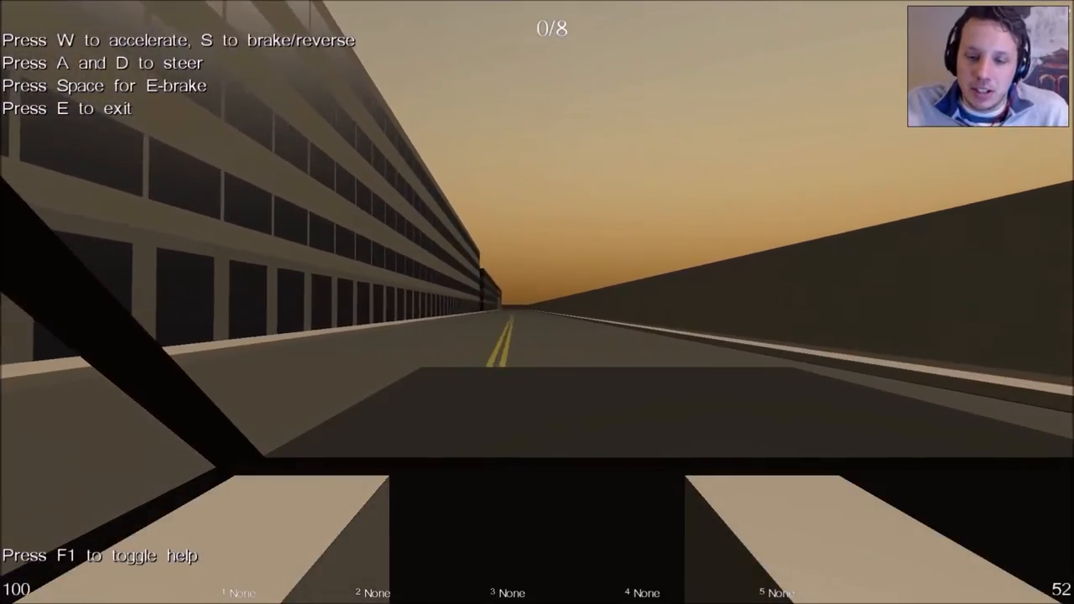
key("w")
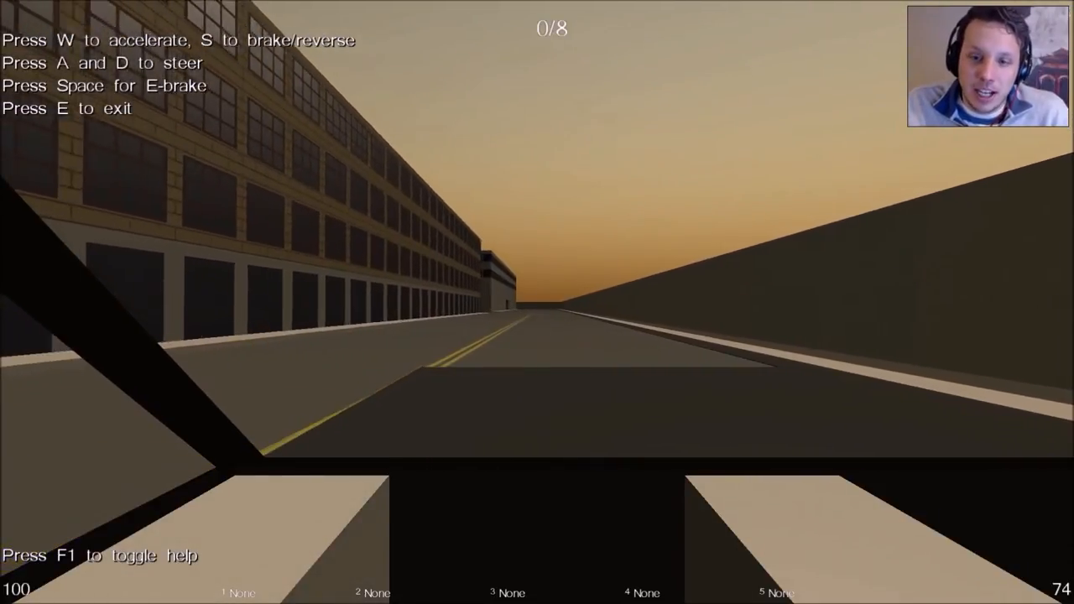
key("w")
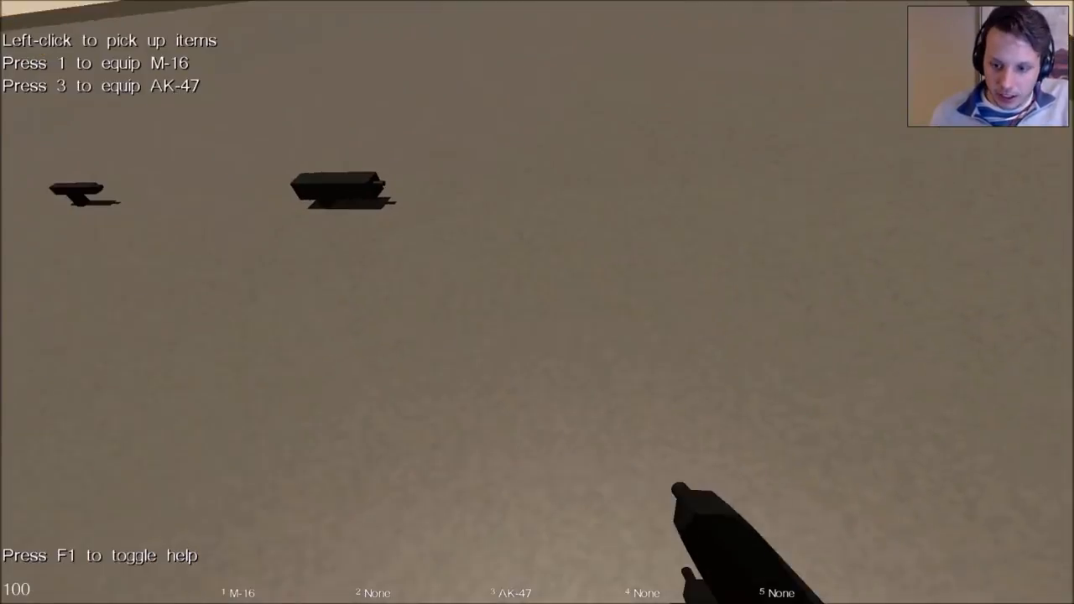
Step: Equip the AK-47 and fire at the suited target figure on the street
key("3")
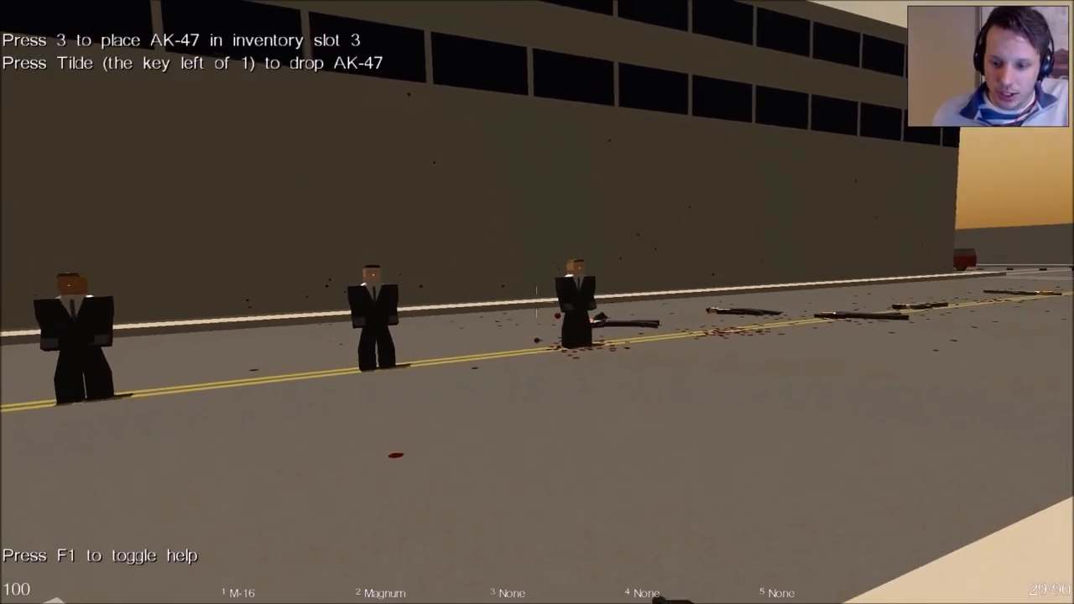
left_click(537, 302)
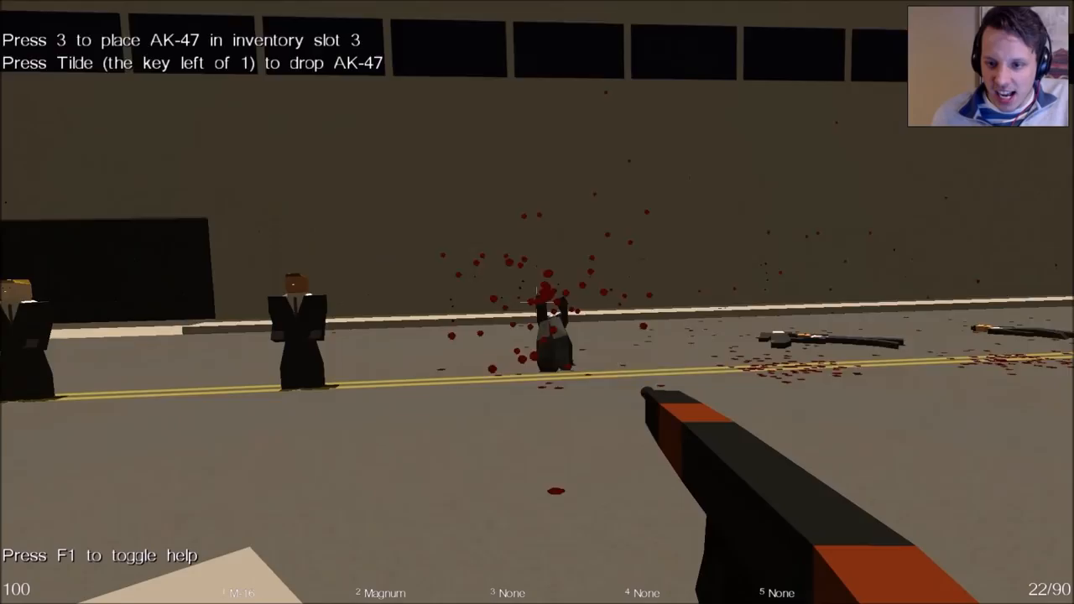